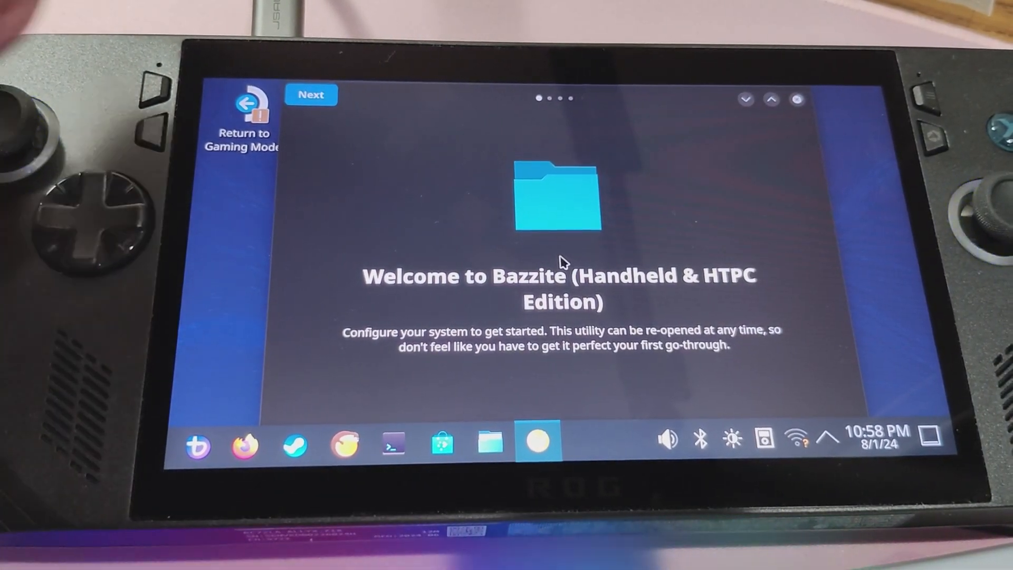
Open Steam Settings on the Internet tab to list nearby Wi-Fi networks
{"action": "left_click", "coordinate": [311, 95]}
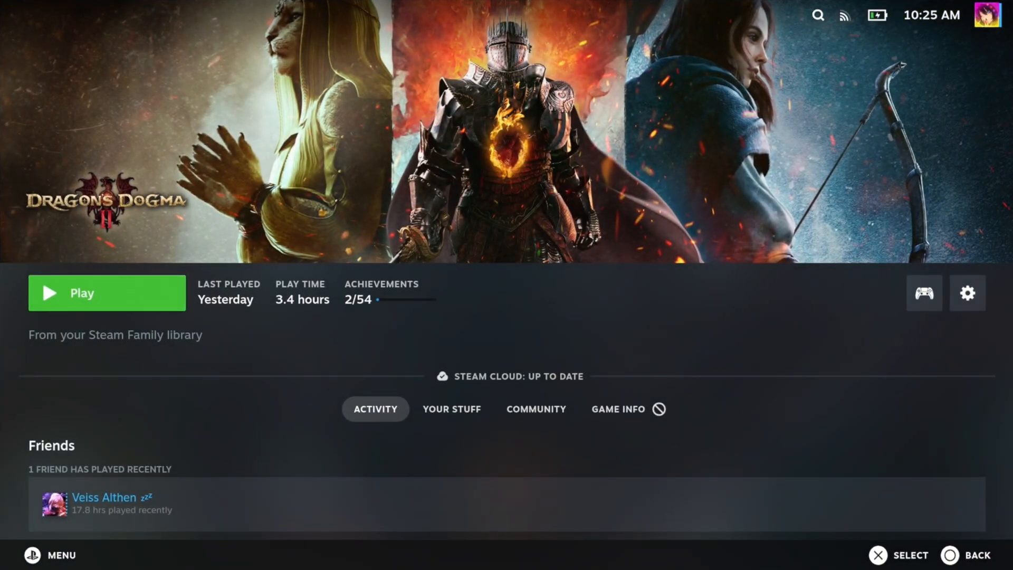
{"action": "left_click", "coordinate": [106, 293]}
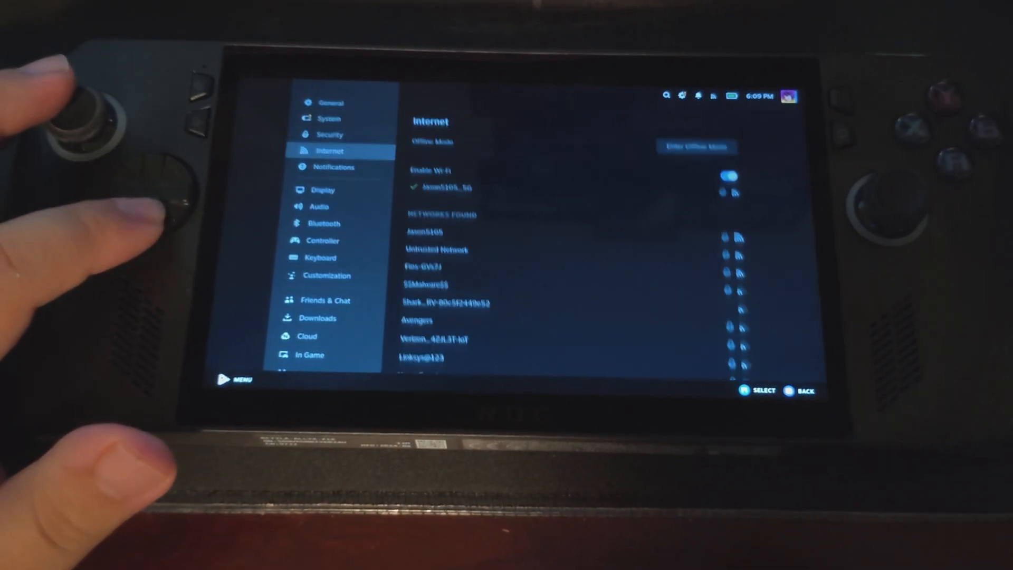
{"action": "left_click", "coordinate": [323, 190]}
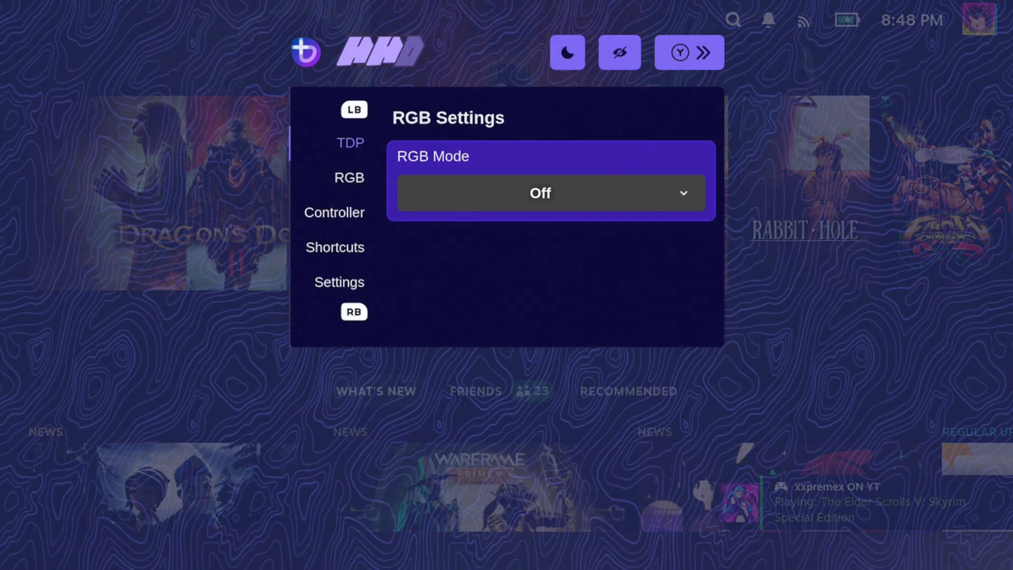
Browse the Handheld Daemon Controller and RGB lighting settings pages
{"action": "left_click", "coordinate": [334, 212]}
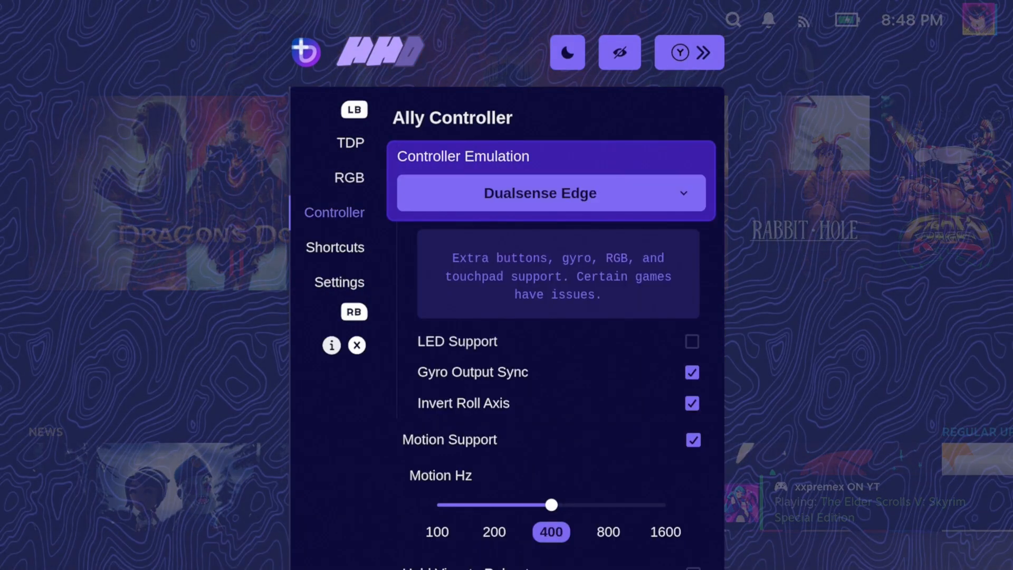
{"action": "scroll", "scroll_direction": "down", "scroll_amount": 3}
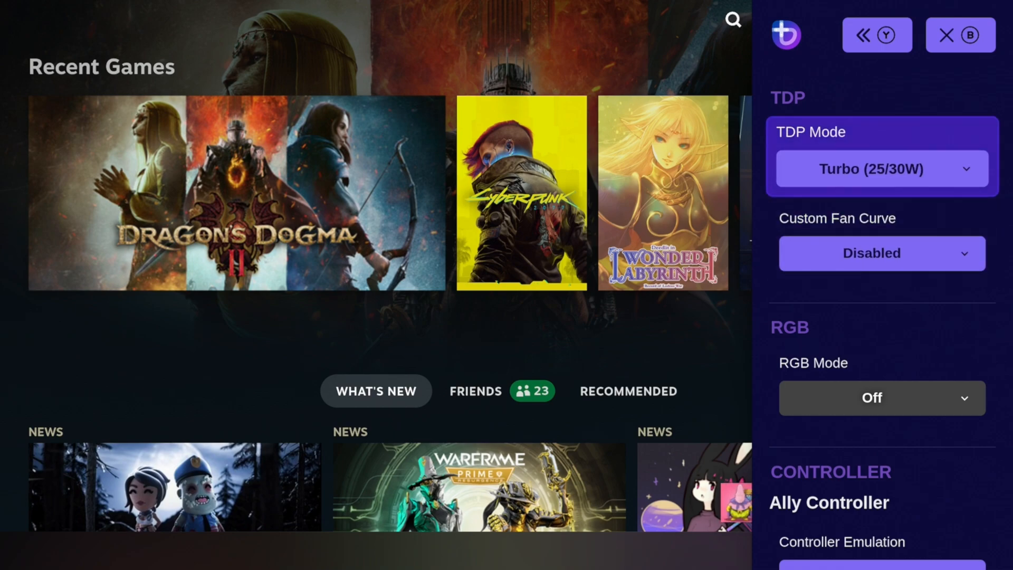
{"action": "scroll", "scroll_direction": "down", "scroll_amount": 3}
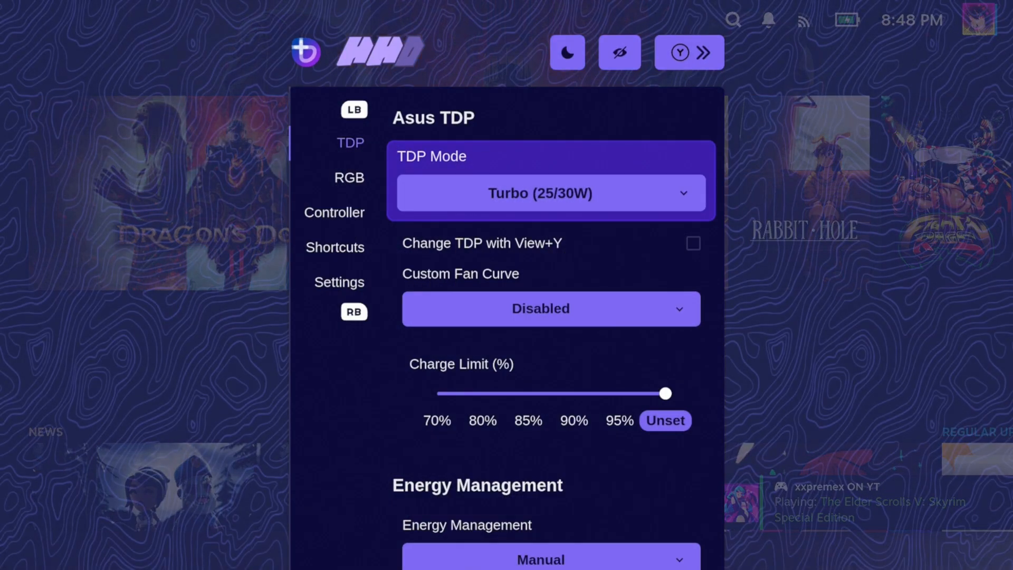
{"action": "left_click", "coordinate": [348, 178]}
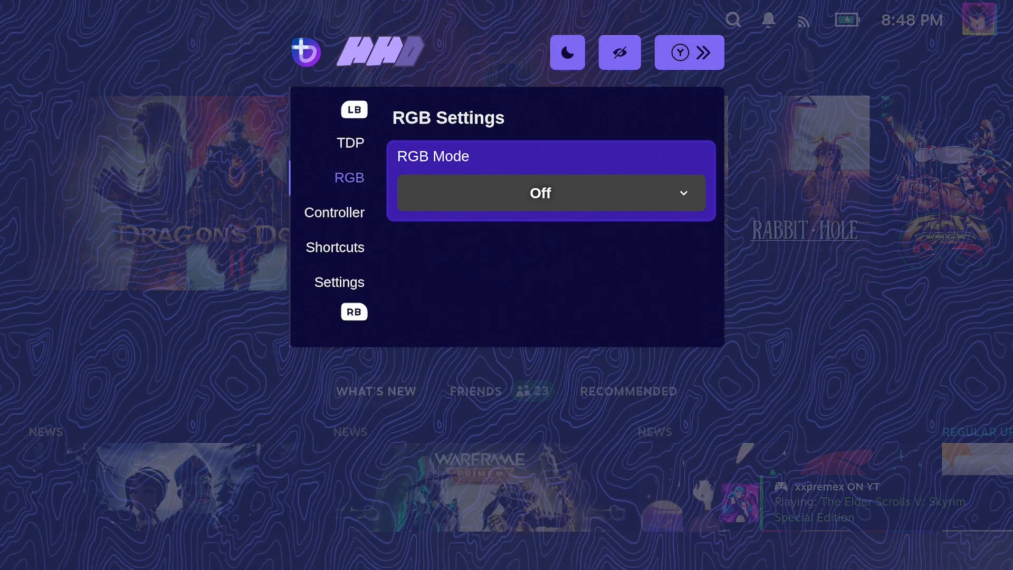
{"action": "left_click", "coordinate": [334, 212]}
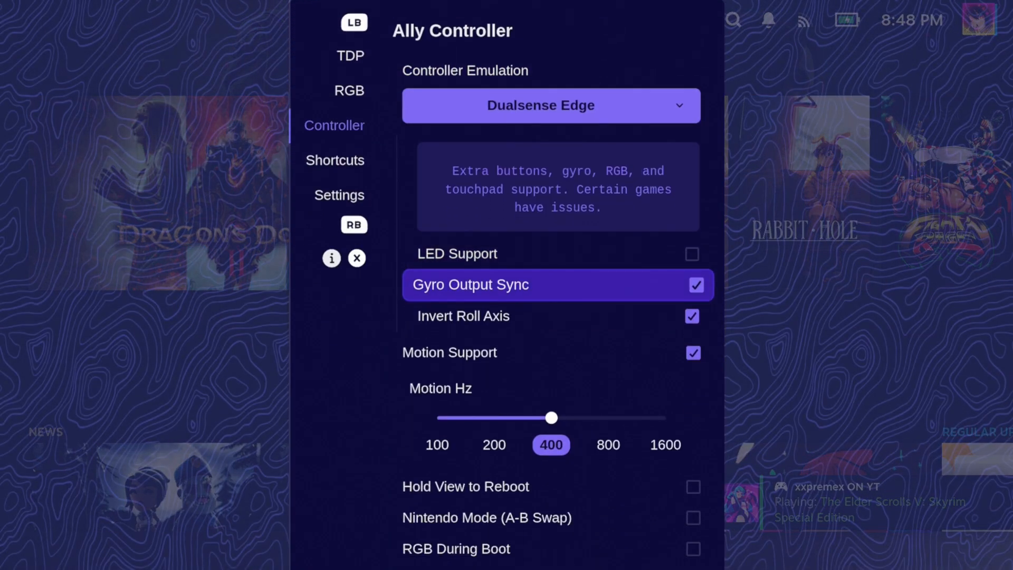
{"action": "scroll", "scroll_direction": "down", "scroll_amount": 3}
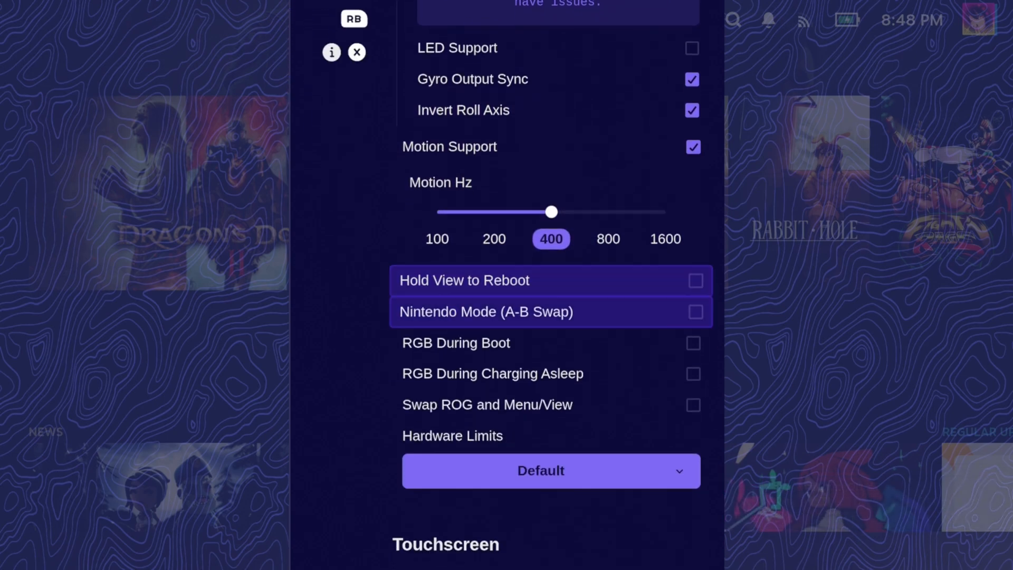
{"action": "scroll", "scroll_direction": "down", "scroll_amount": 3}
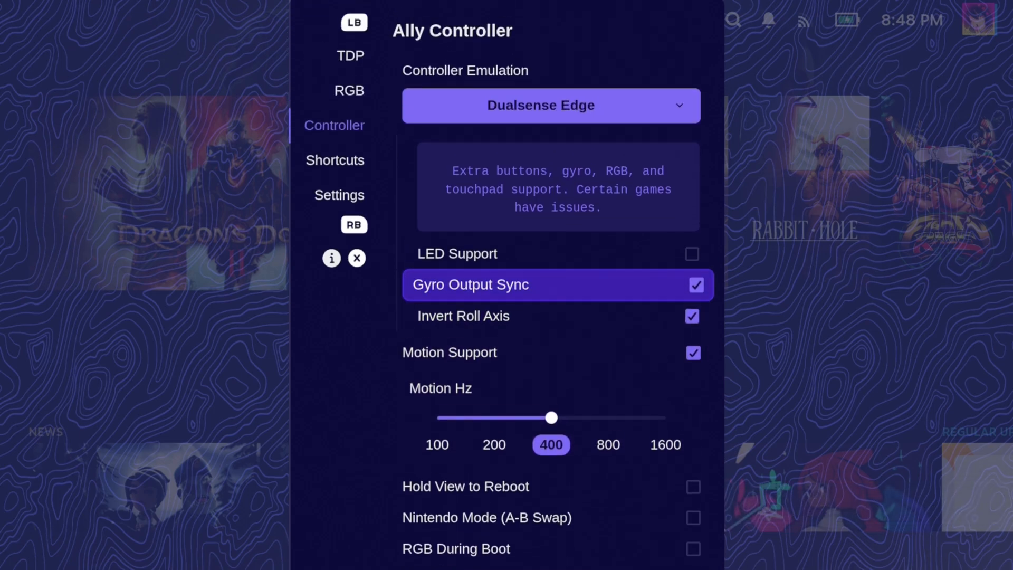
Show the Shortcuts page with its Touchscreen and Keyboard assignments
{"action": "left_click", "coordinate": [334, 160]}
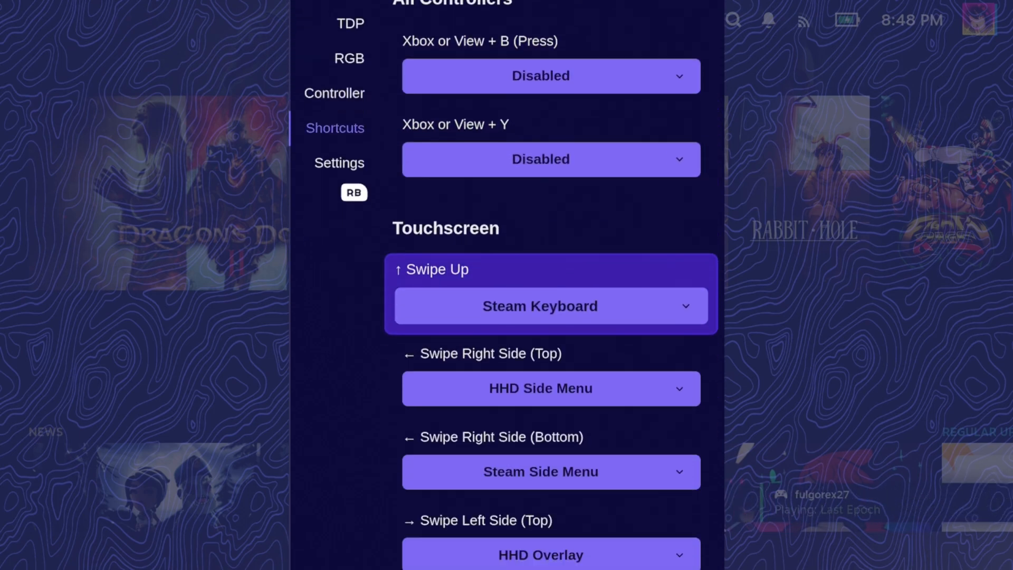
{"action": "scroll", "scroll_direction": "down", "scroll_amount": 3}
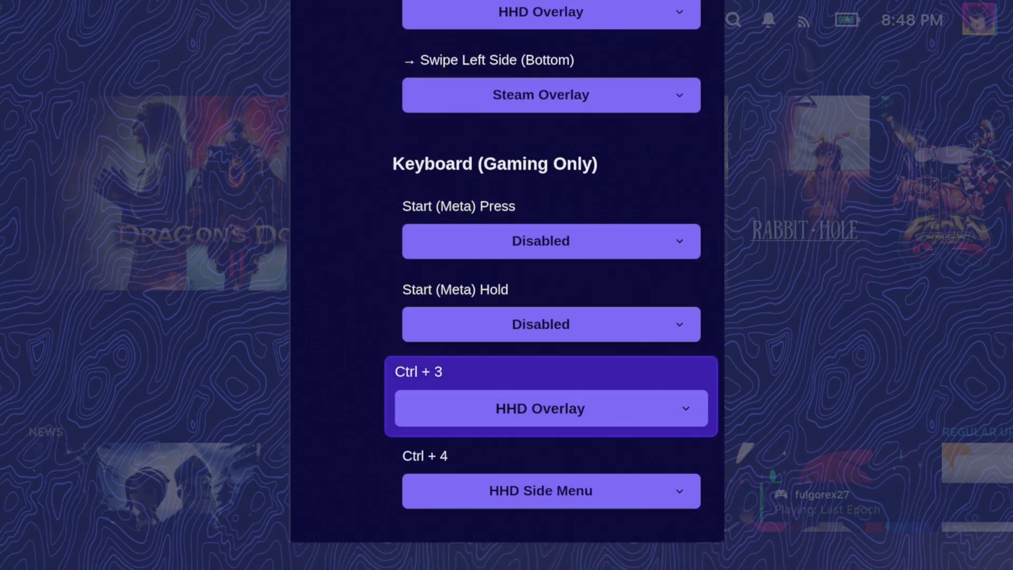
{"action": "scroll", "scroll_direction": "up", "scroll_amount": 3}
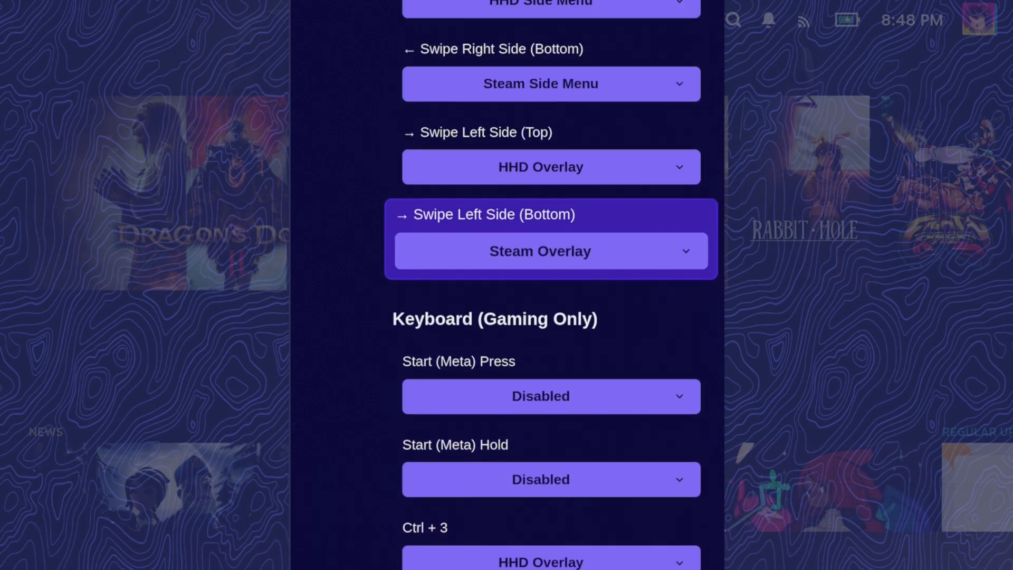
{"action": "scroll", "scroll_direction": "down", "scroll_amount": 3}
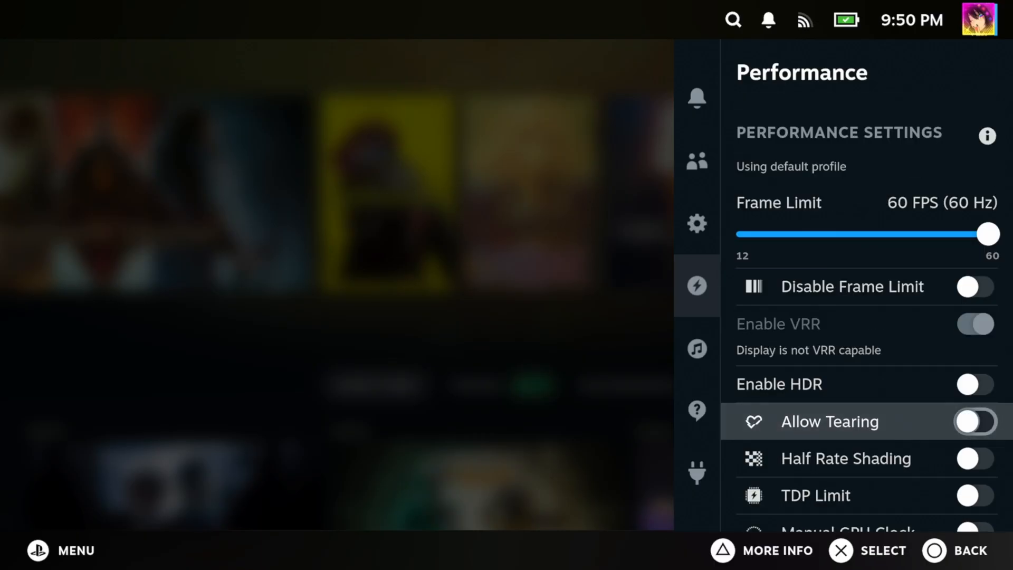
Toggle TDP Limit off again, enable Manual GPU Clock, and view installed Decky plugins
{"action": "scroll", "scroll_direction": "down", "scroll_amount": 3}
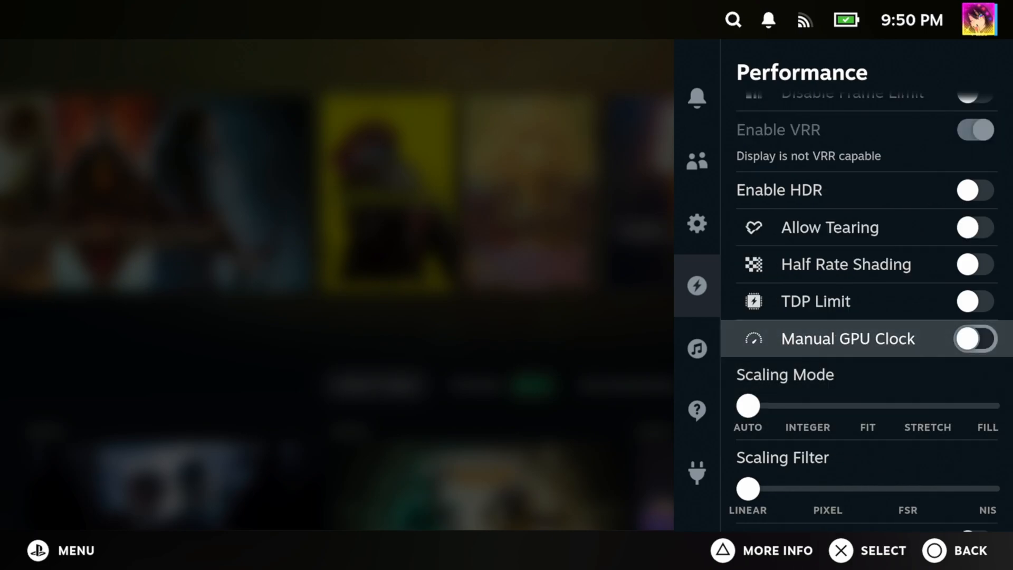
{"action": "left_click", "coordinate": [975, 301]}
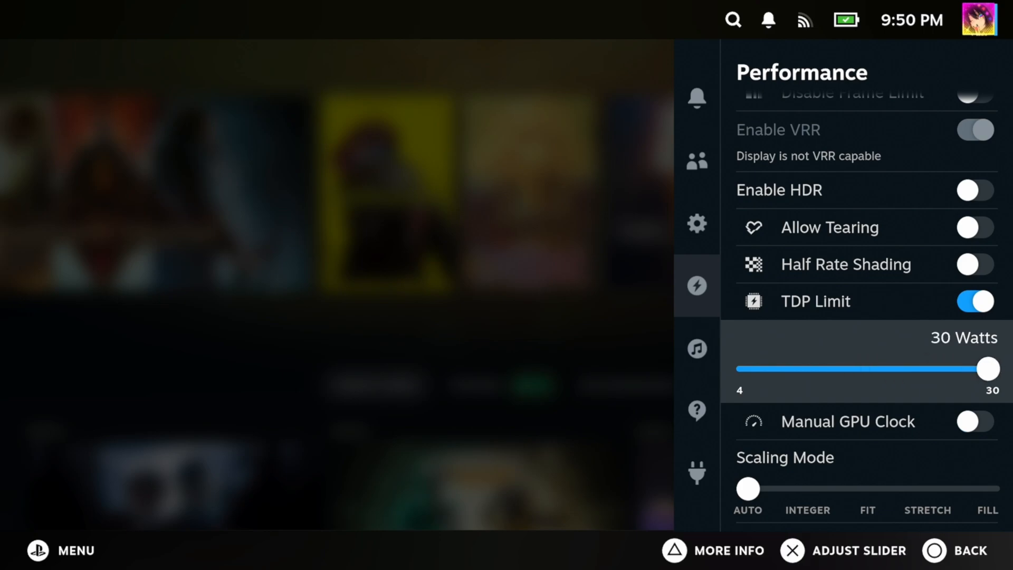
{"action": "left_click", "coordinate": [974, 301]}
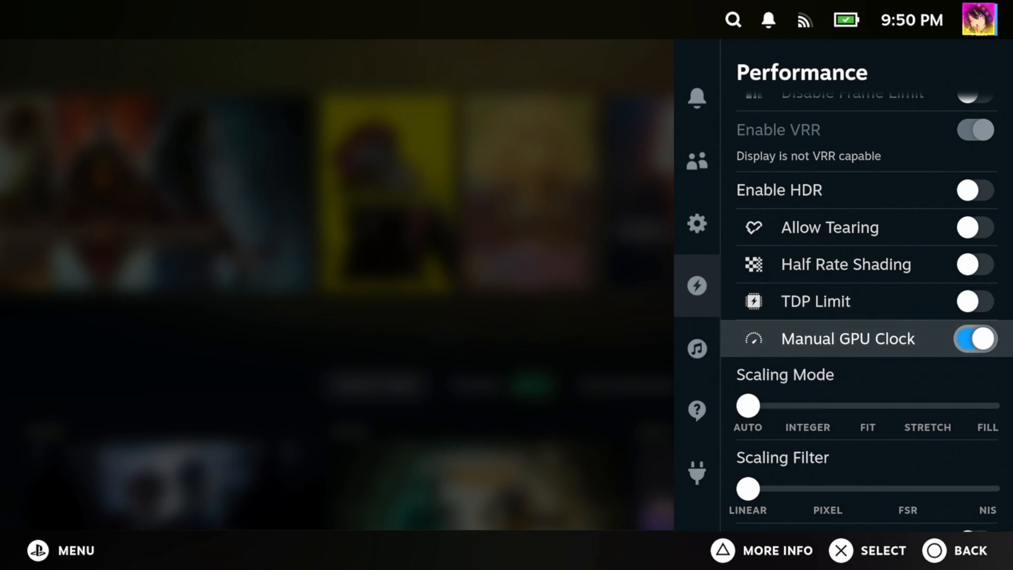
{"action": "left_click", "coordinate": [975, 339]}
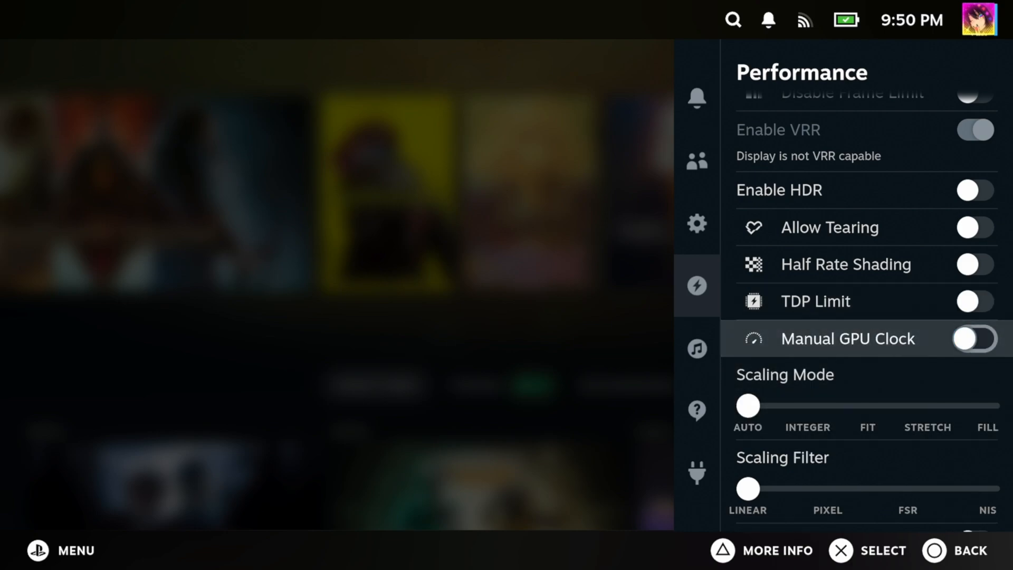
{"action": "left_click", "coordinate": [975, 339]}
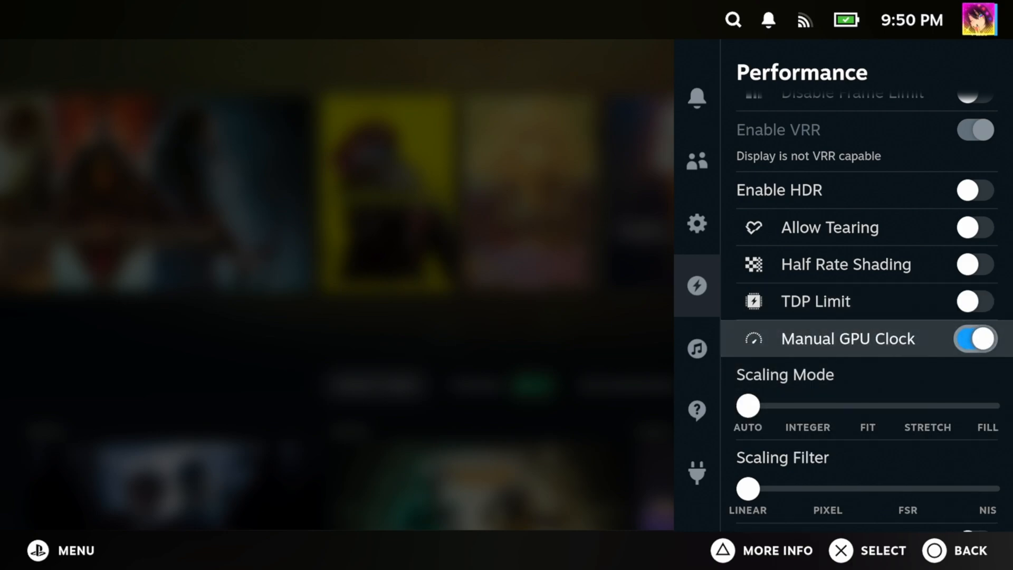
{"action": "left_click", "coordinate": [697, 472]}
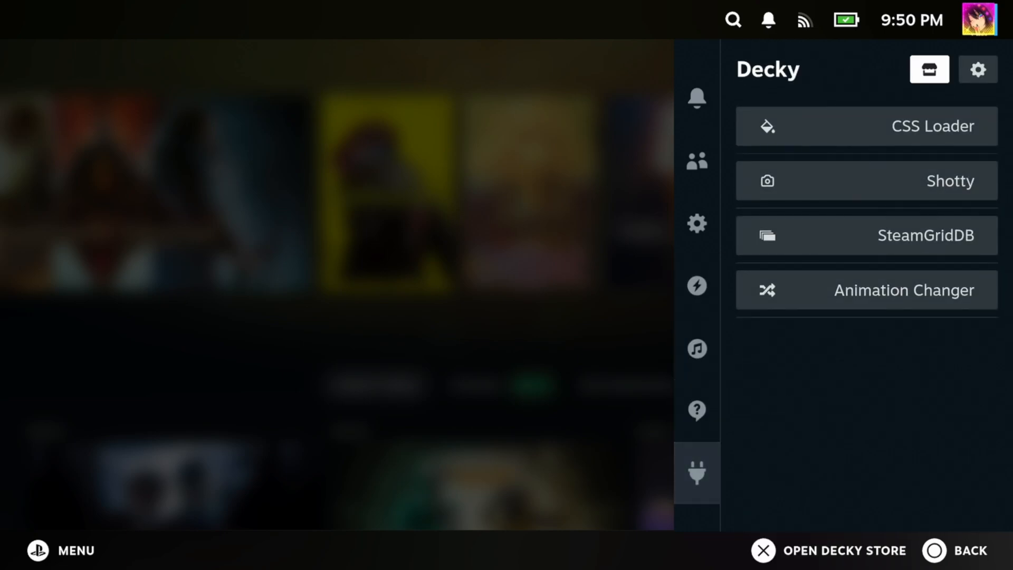
{"action": "left_click", "coordinate": [867, 126]}
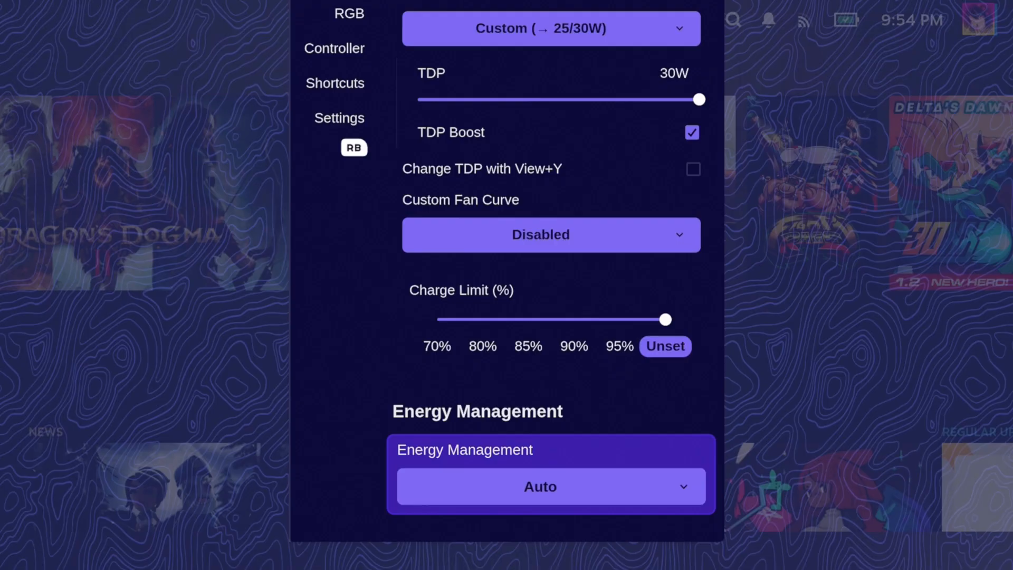
Set Handheld Daemon energy management to Manual with Balanced CPU power
{"action": "left_click", "coordinate": [550, 486]}
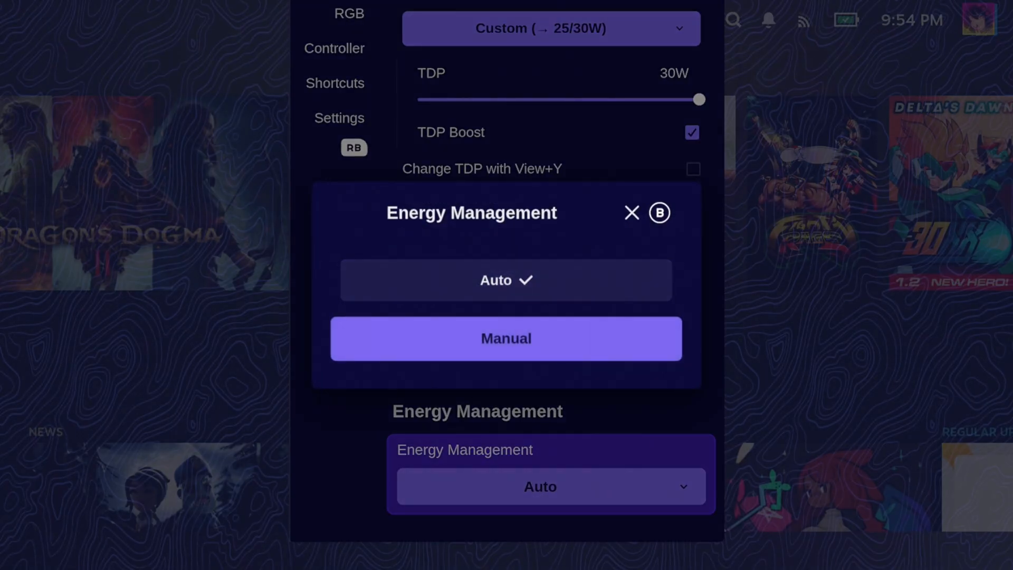
{"action": "left_click", "coordinate": [506, 338]}
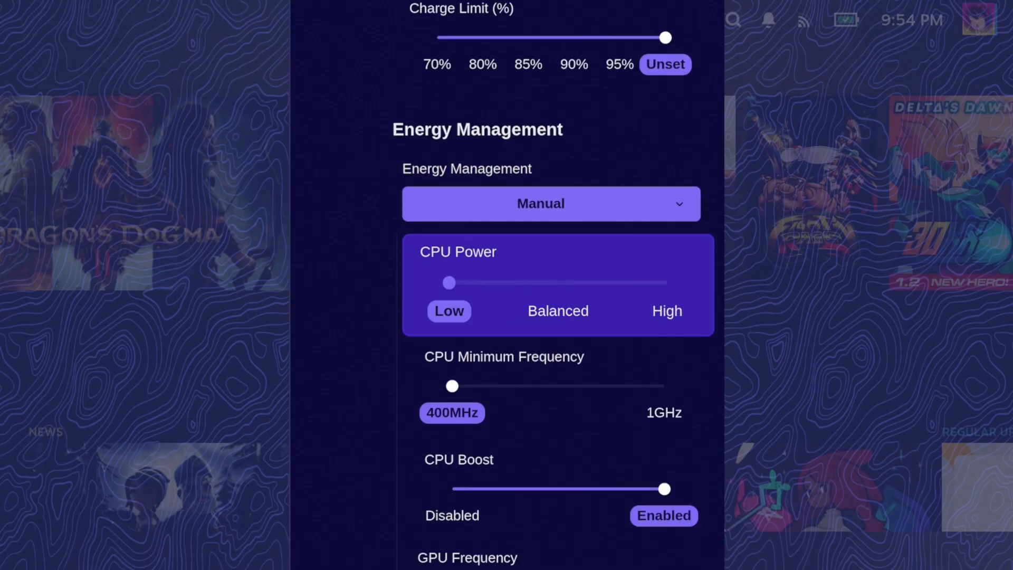
{"action": "left_click", "coordinate": [557, 311]}
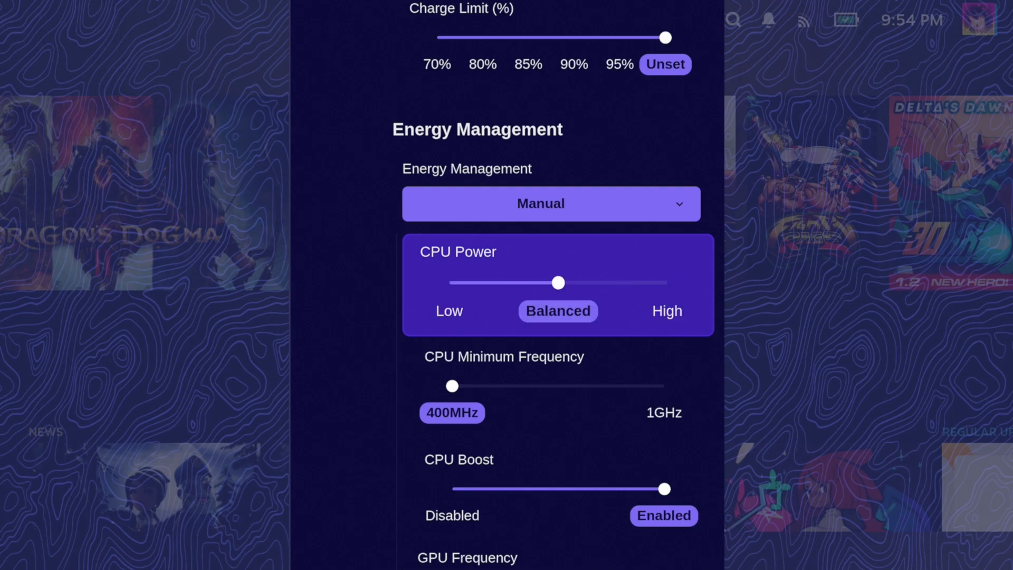
{"action": "scroll", "scroll_direction": "down", "scroll_amount": 3}
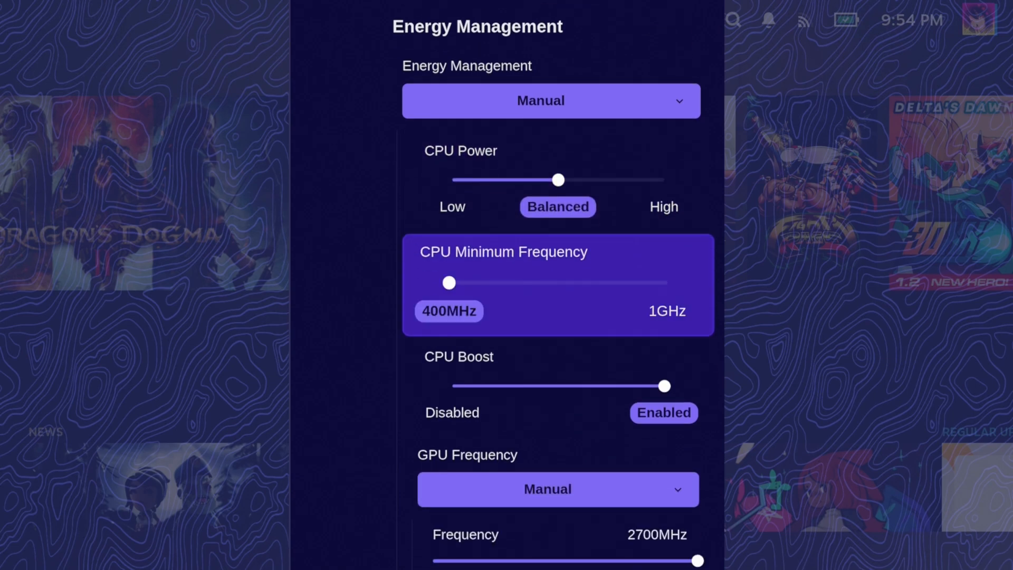
{"action": "scroll", "scroll_direction": "down", "scroll_amount": 3}
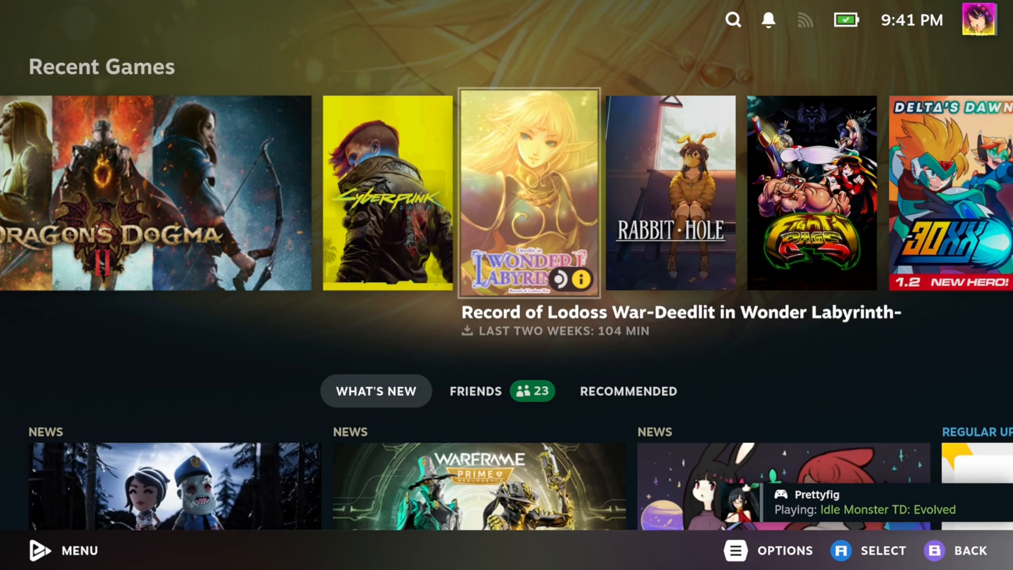
Visit Steam's System and Audio settings, then open the Decky theme store
{"action": "left_click", "coordinate": [64, 551]}
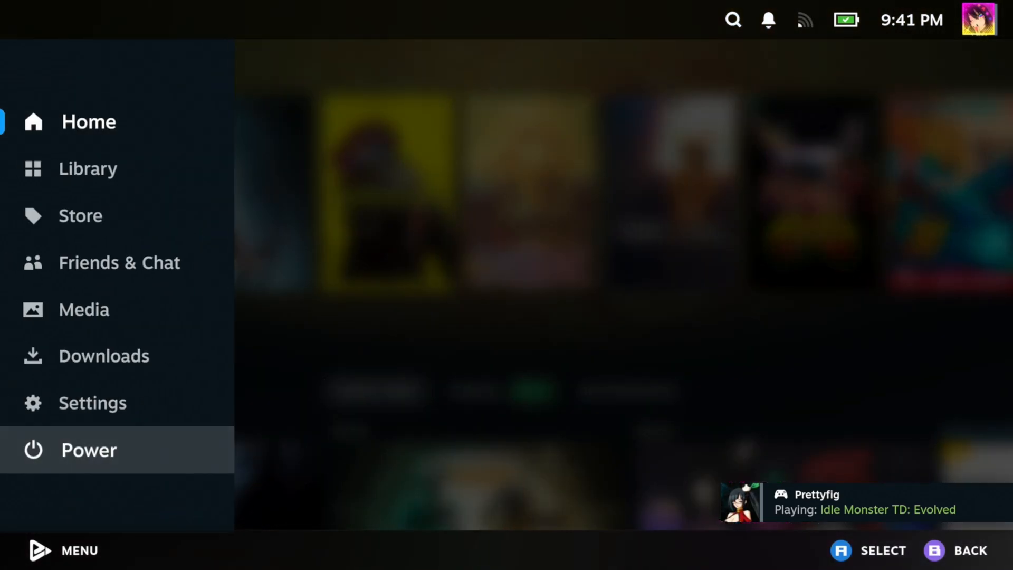
{"action": "left_click", "coordinate": [92, 403]}
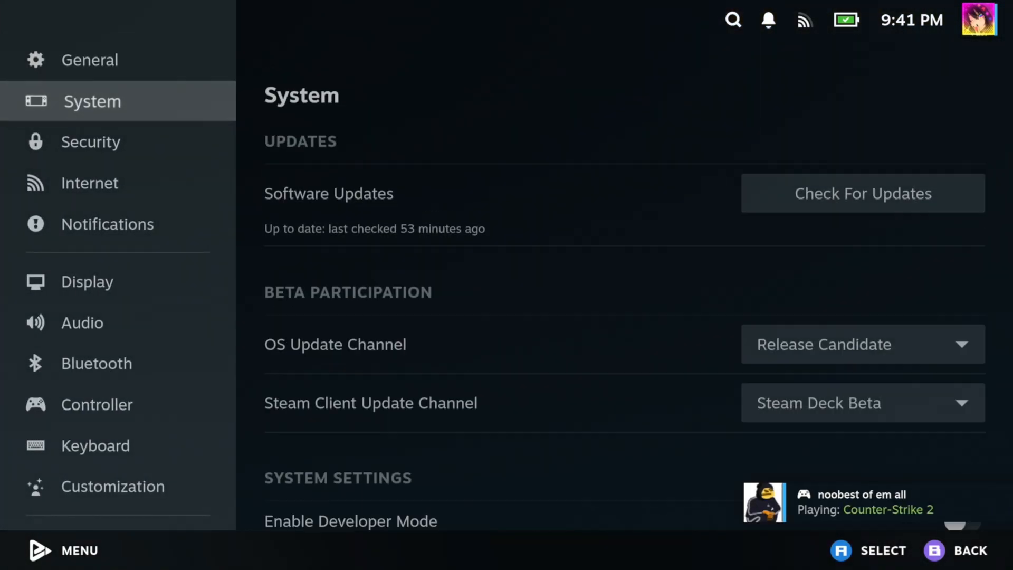
{"action": "left_click", "coordinate": [86, 323]}
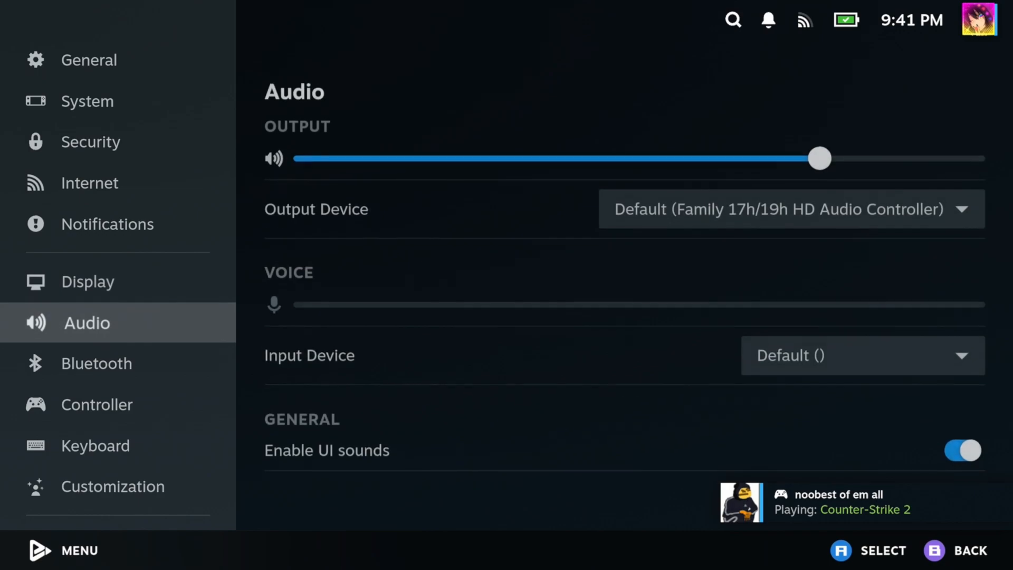
{"action": "left_click", "coordinate": [92, 100]}
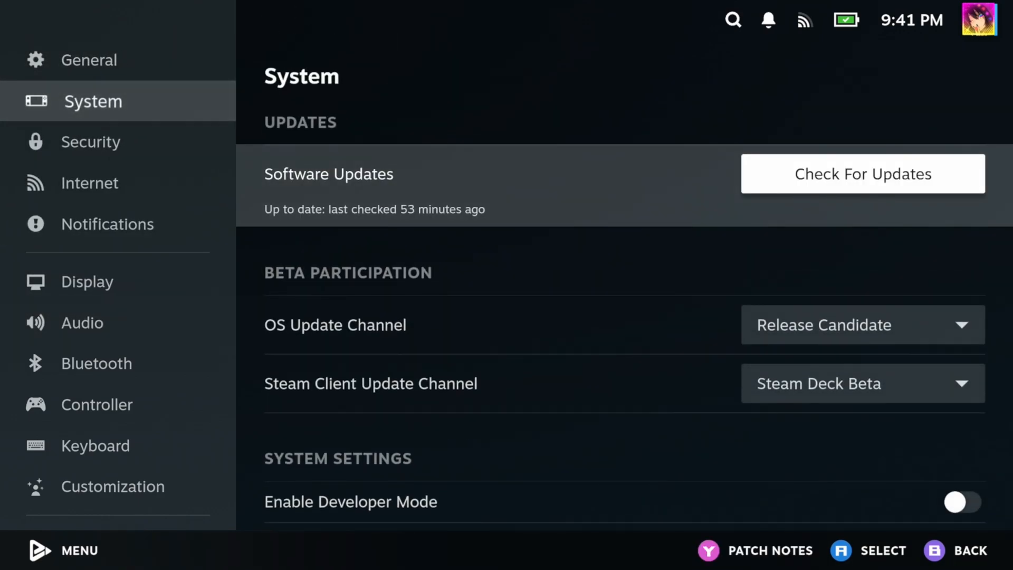
{"action": "left_click", "coordinate": [862, 173]}
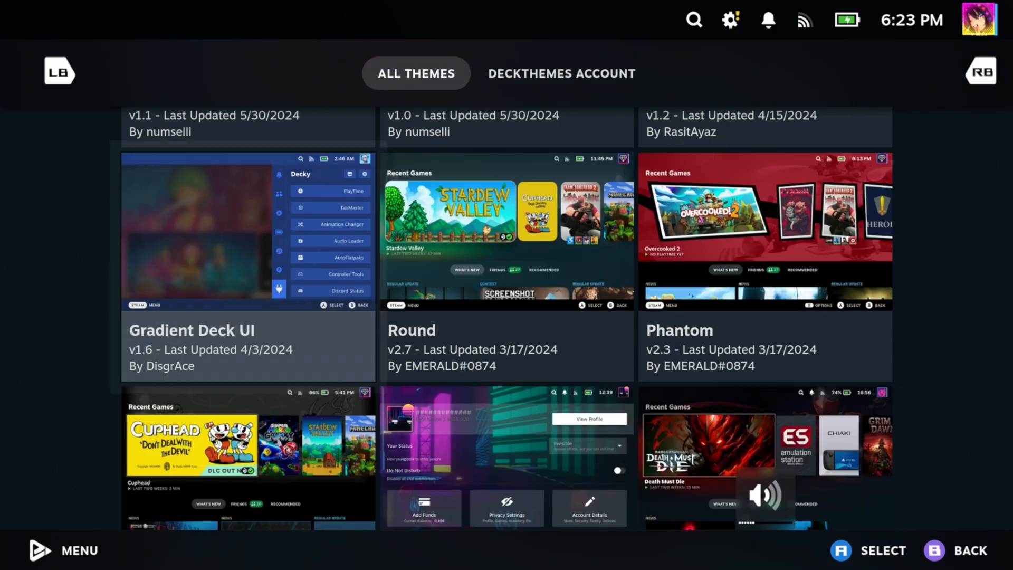
Scroll the 69-plugin store list down to Decky Notifications and Decky Recorder
{"action": "scroll", "scroll_direction": "up", "scroll_amount": 3}
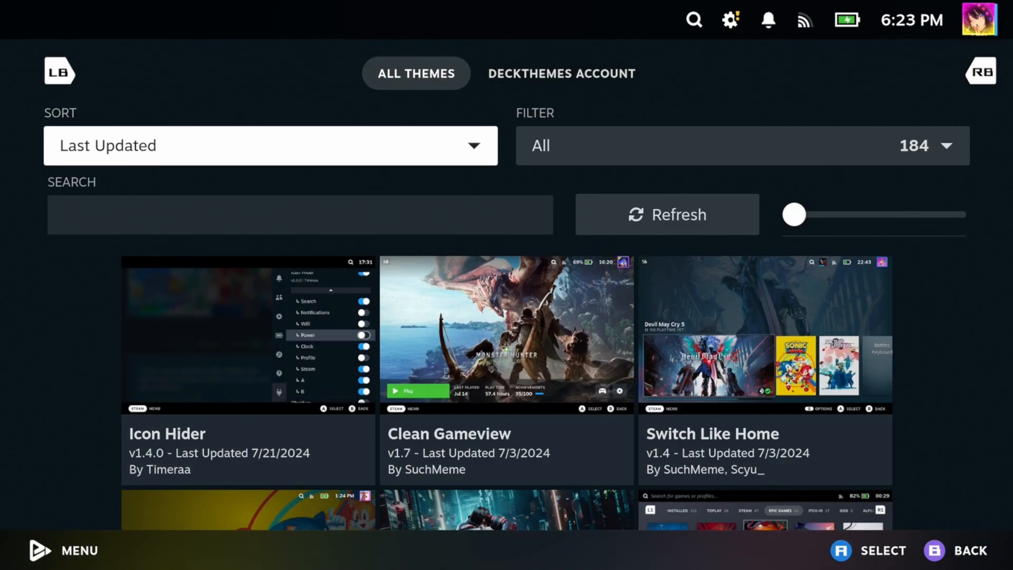
{"action": "scroll", "scroll_direction": "down", "scroll_amount": 3}
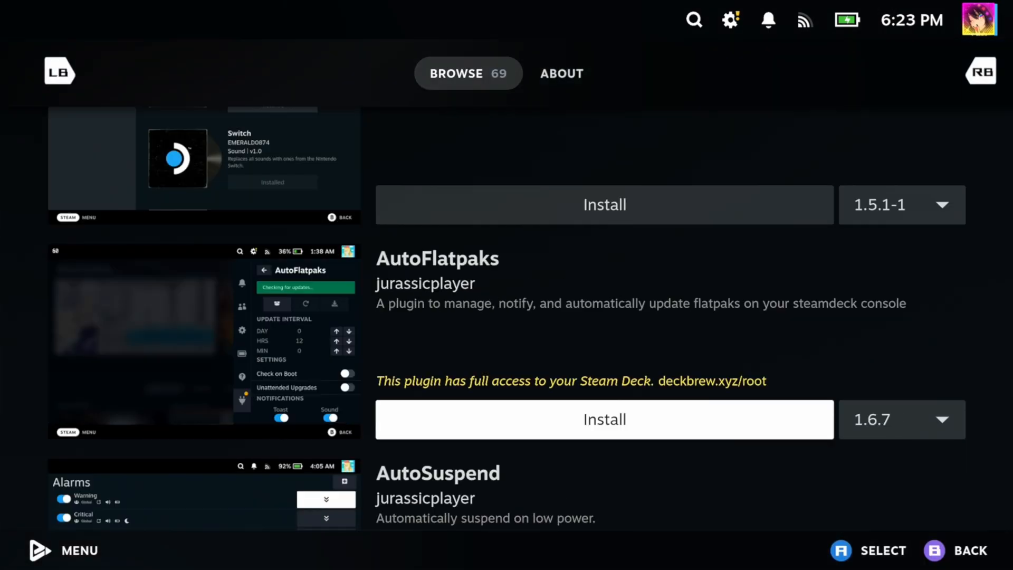
{"action": "scroll", "scroll_direction": "down", "scroll_amount": 3}
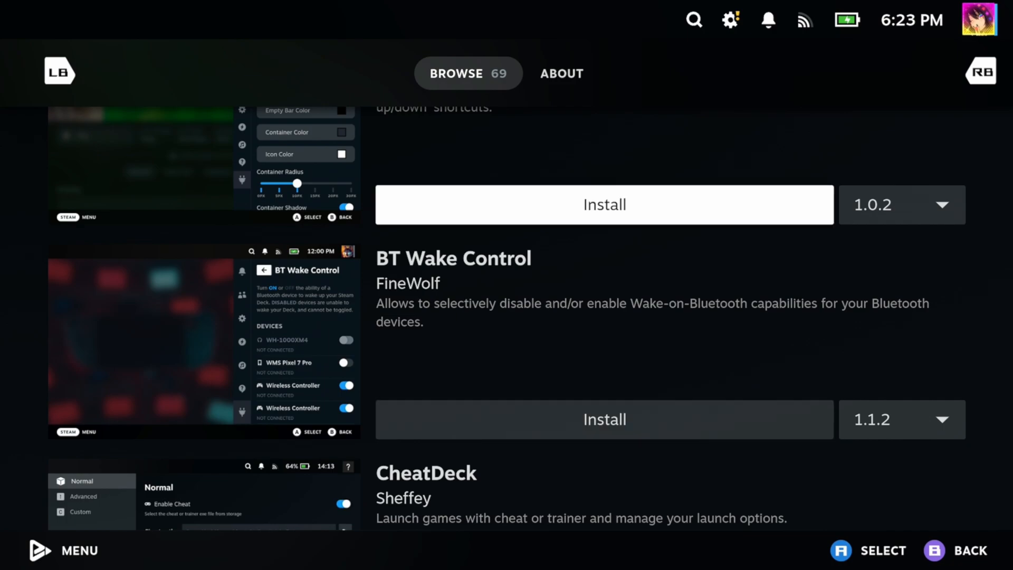
{"action": "scroll", "scroll_direction": "up", "scroll_amount": 3}
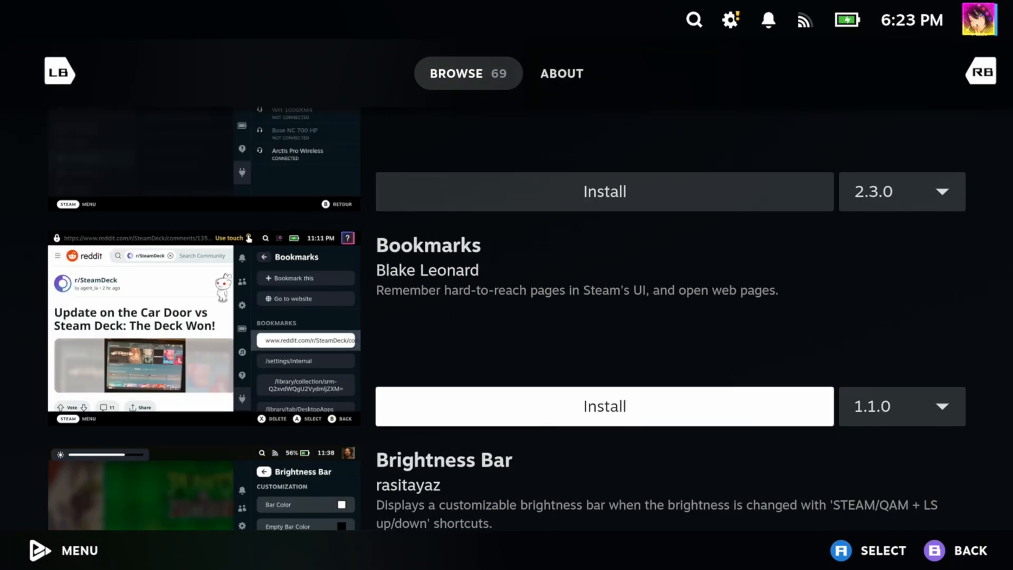
{"action": "scroll", "scroll_direction": "down", "scroll_amount": 3}
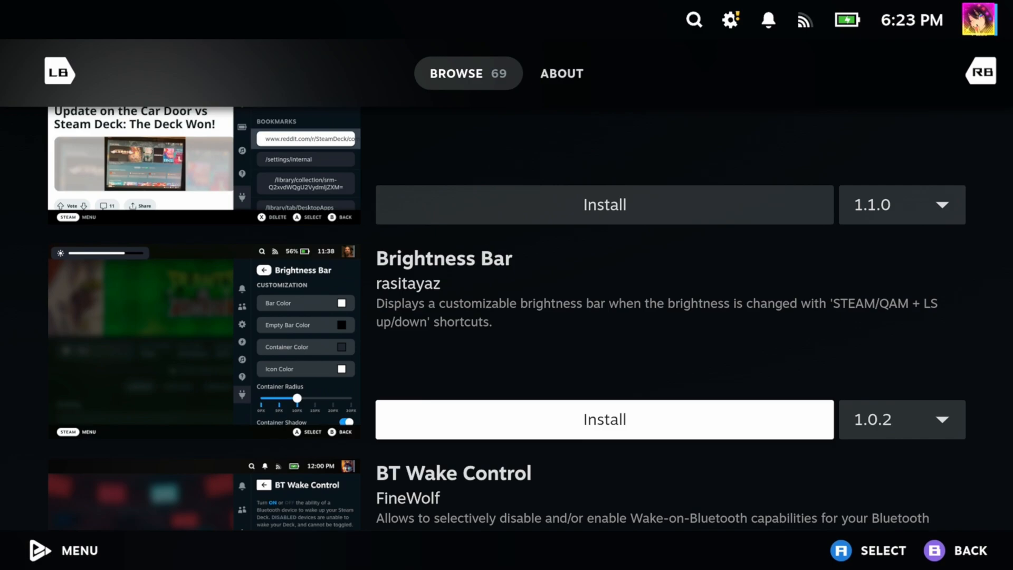
{"action": "scroll", "scroll_direction": "down", "scroll_amount": 3}
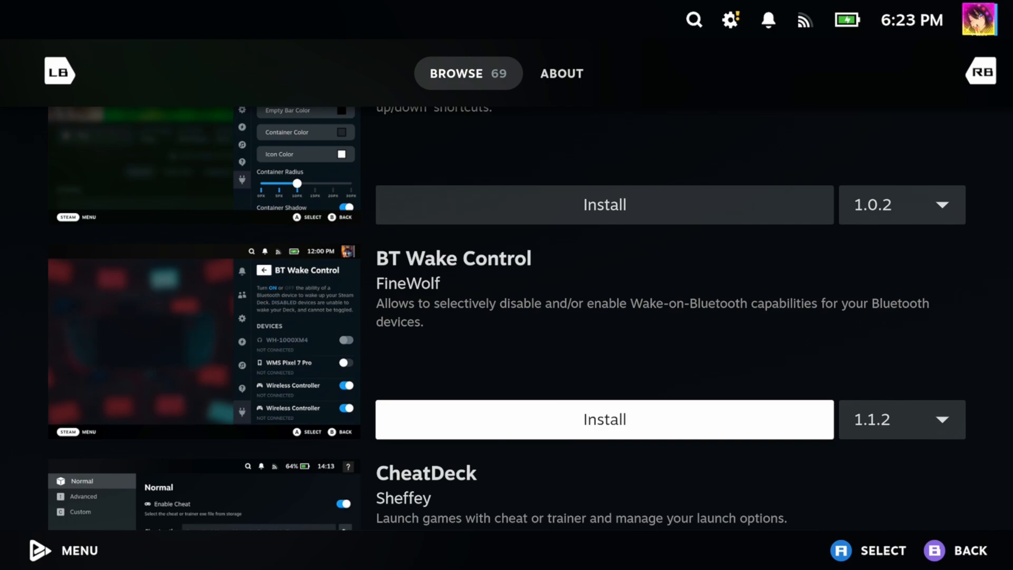
{"action": "scroll", "scroll_direction": "down", "scroll_amount": 3}
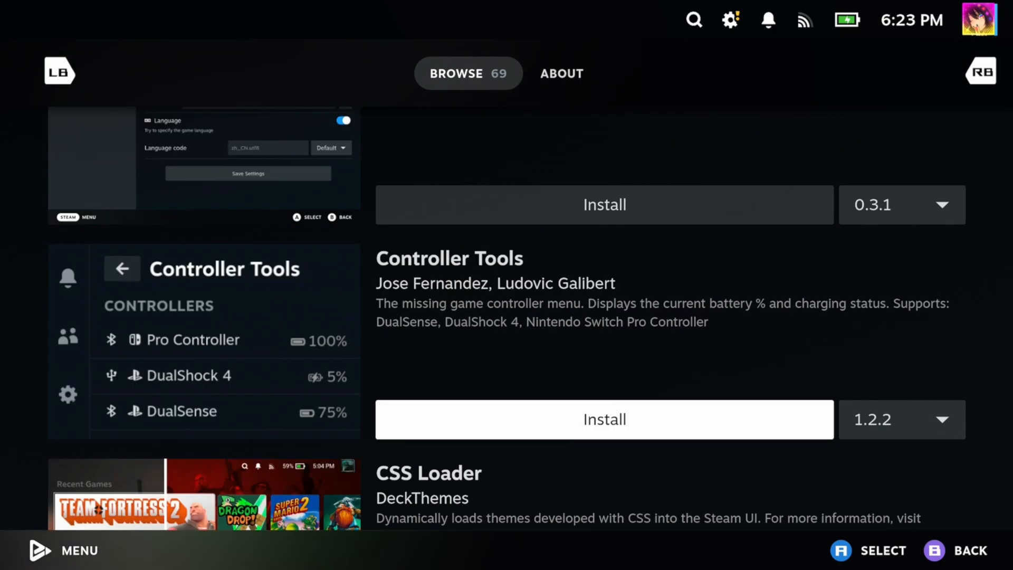
{"action": "scroll", "scroll_direction": "down", "scroll_amount": 3}
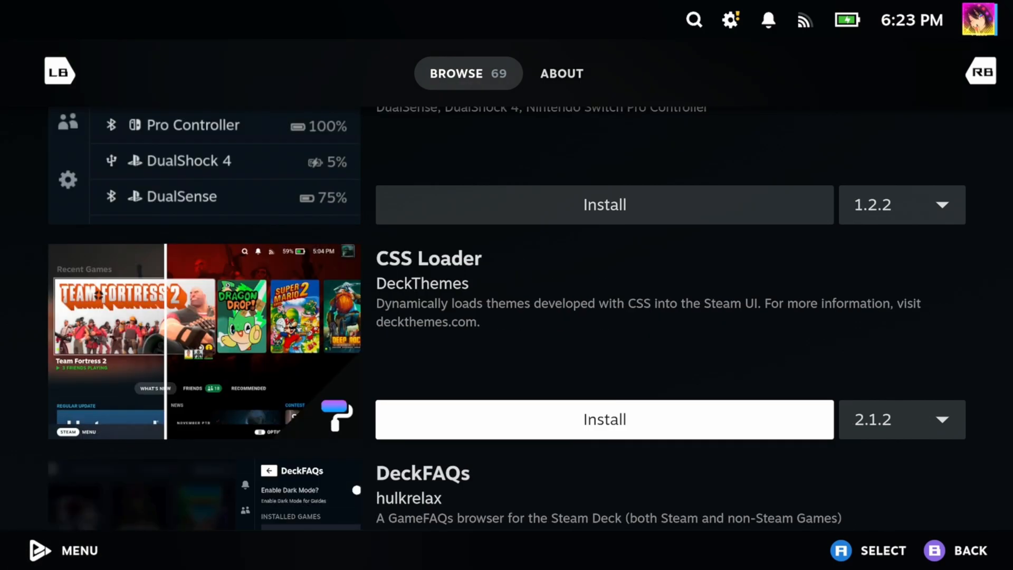
{"action": "scroll", "scroll_direction": "down", "scroll_amount": 3}
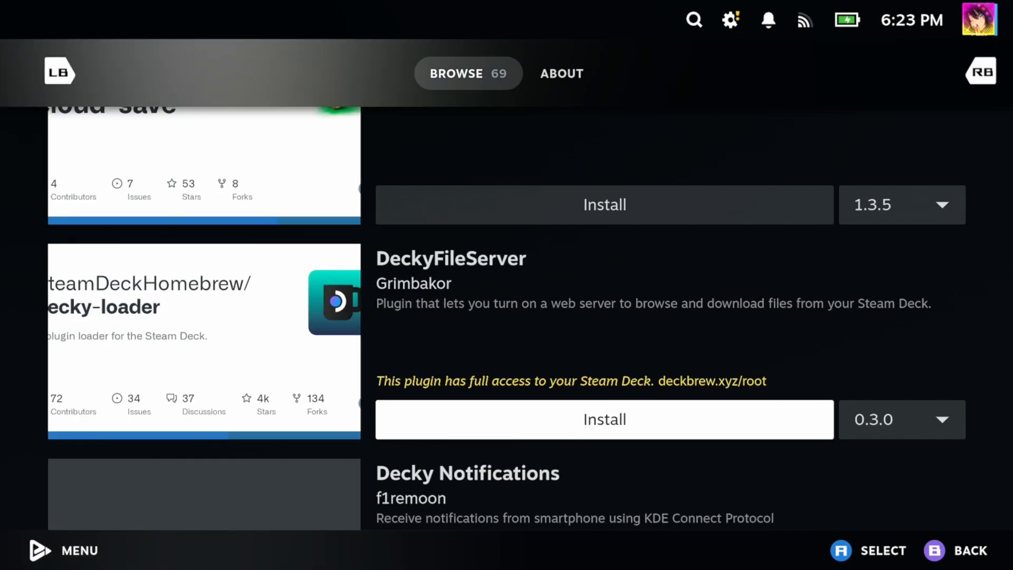
{"action": "scroll", "scroll_direction": "down", "scroll_amount": 3}
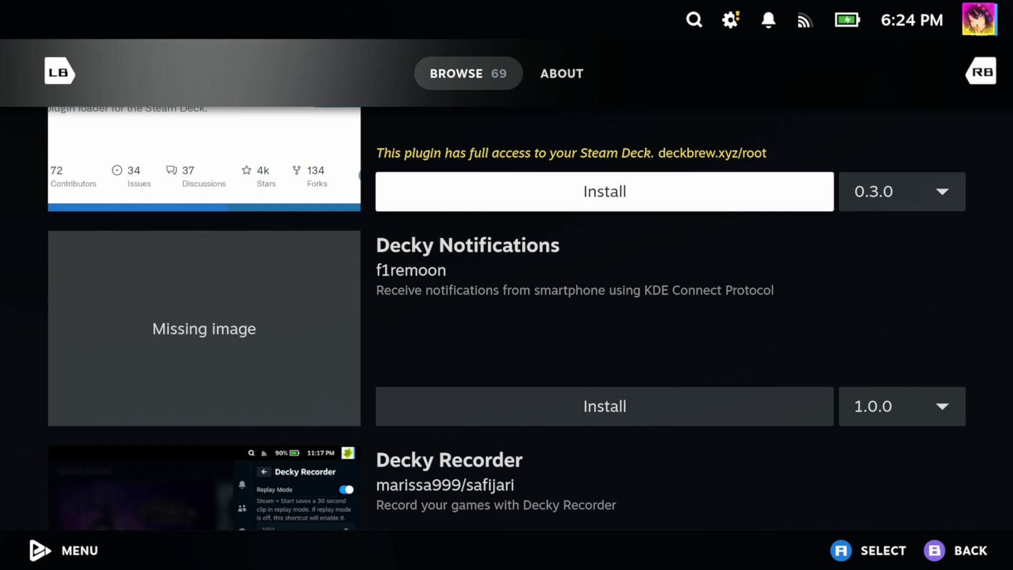
{"action": "mouse_move", "coordinate": [604, 406]}
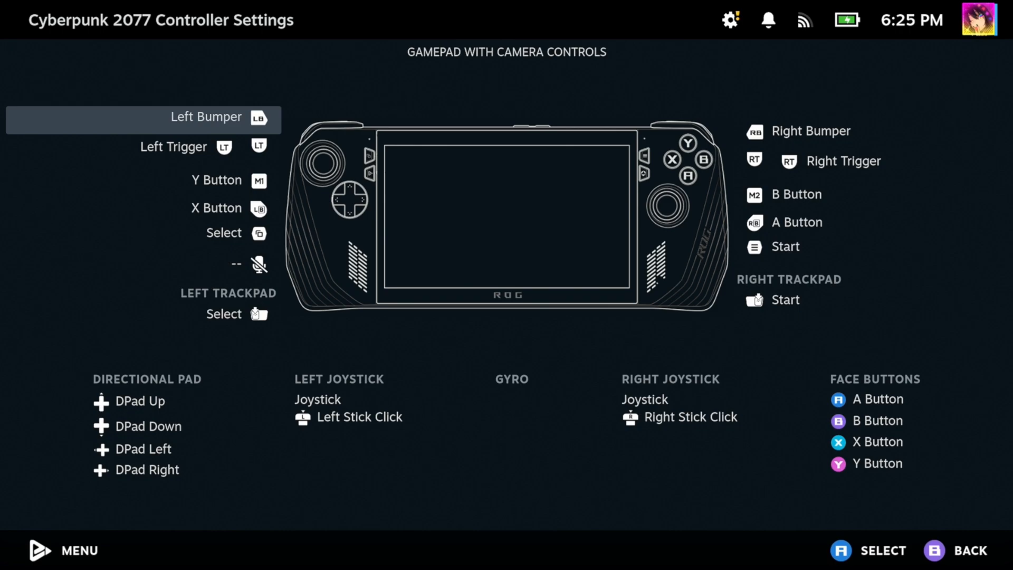
Inspect Cyberpunk 2077's Left Joystick and Left Bumper controller bindings
{"action": "left_click", "coordinate": [142, 303]}
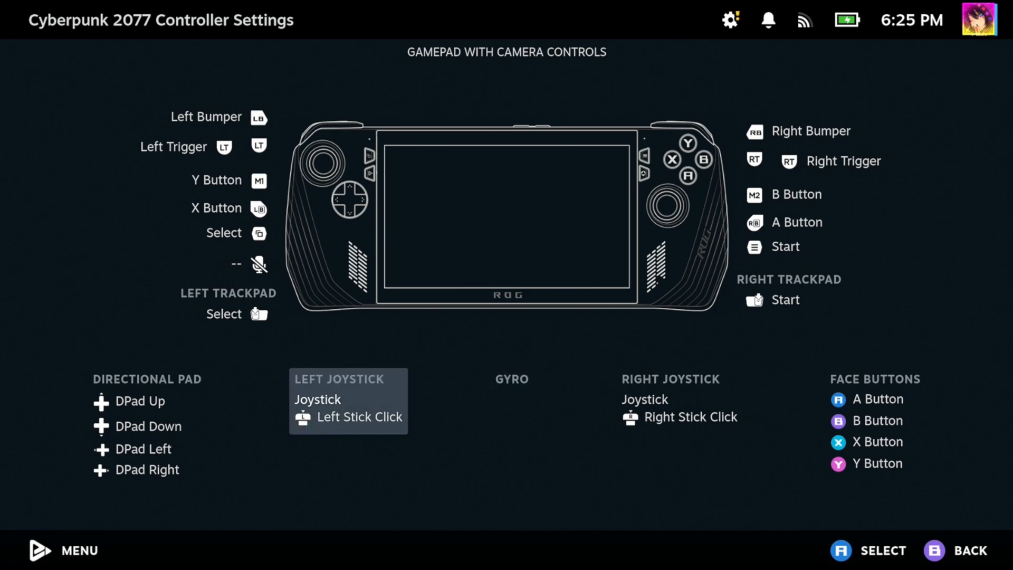
{"action": "left_click", "coordinate": [233, 264]}
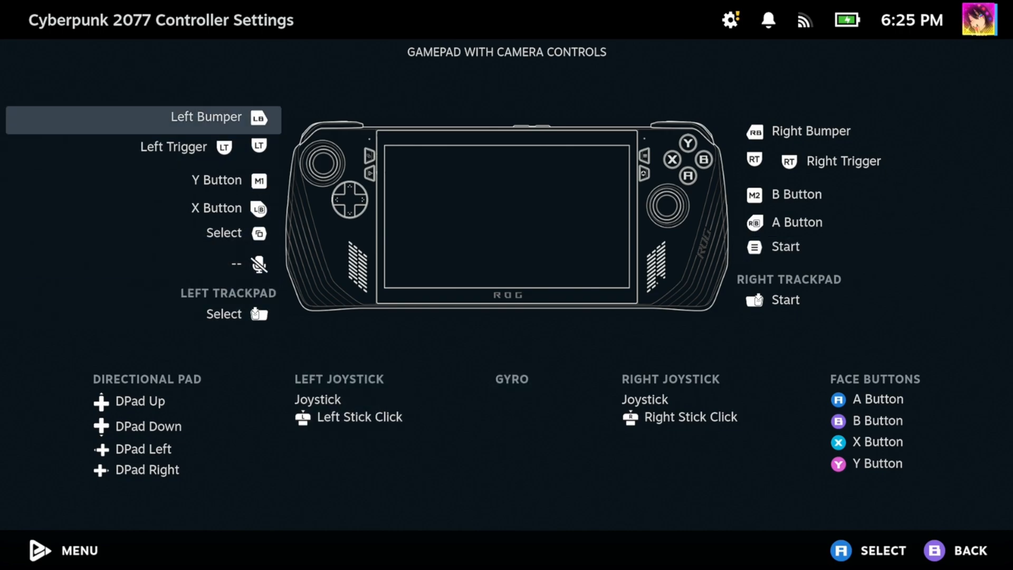
{"action": "left_click", "coordinate": [786, 299]}
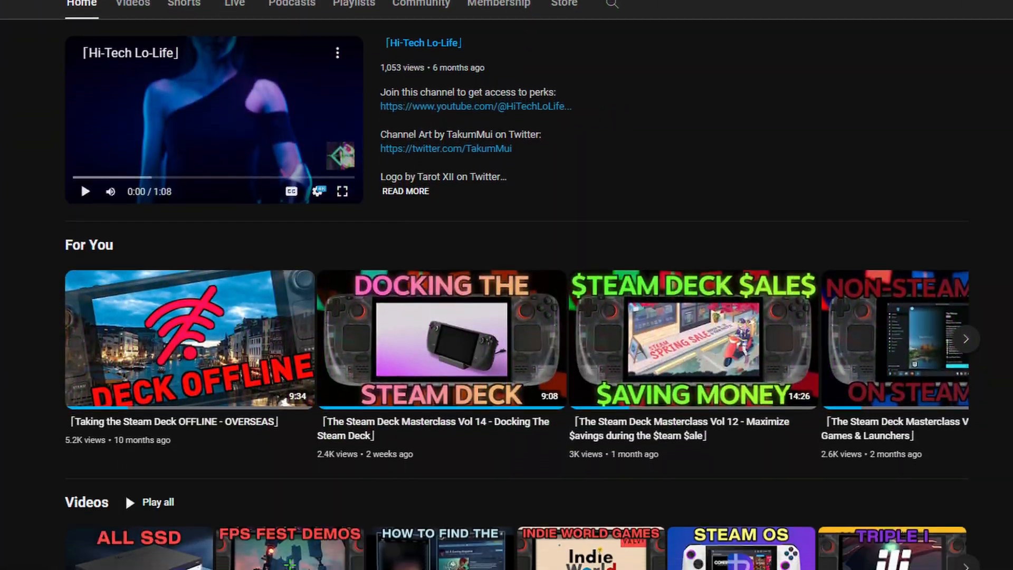
Scroll down the YouTube channel page through its videos and playlists
{"action": "scroll", "scroll_direction": "down", "scroll_amount": 3}
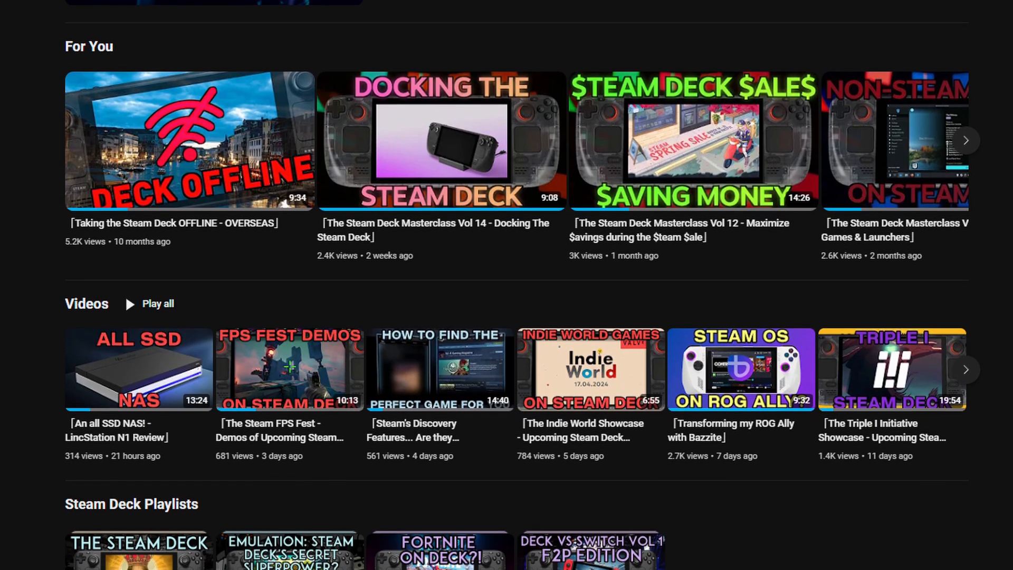
{"action": "scroll", "scroll_direction": "down", "scroll_amount": 3}
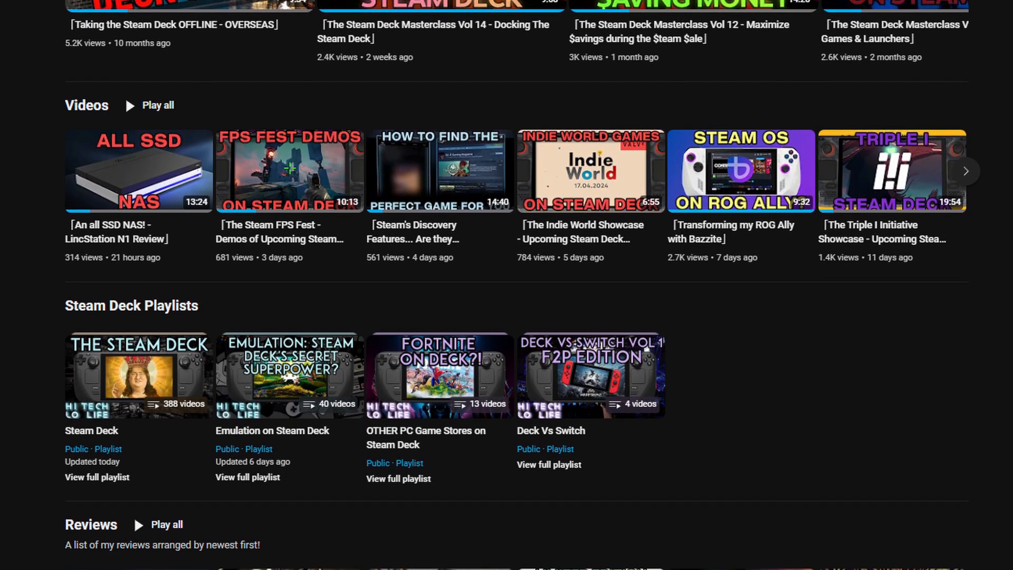
{"action": "scroll", "scroll_direction": "down", "scroll_amount": 3}
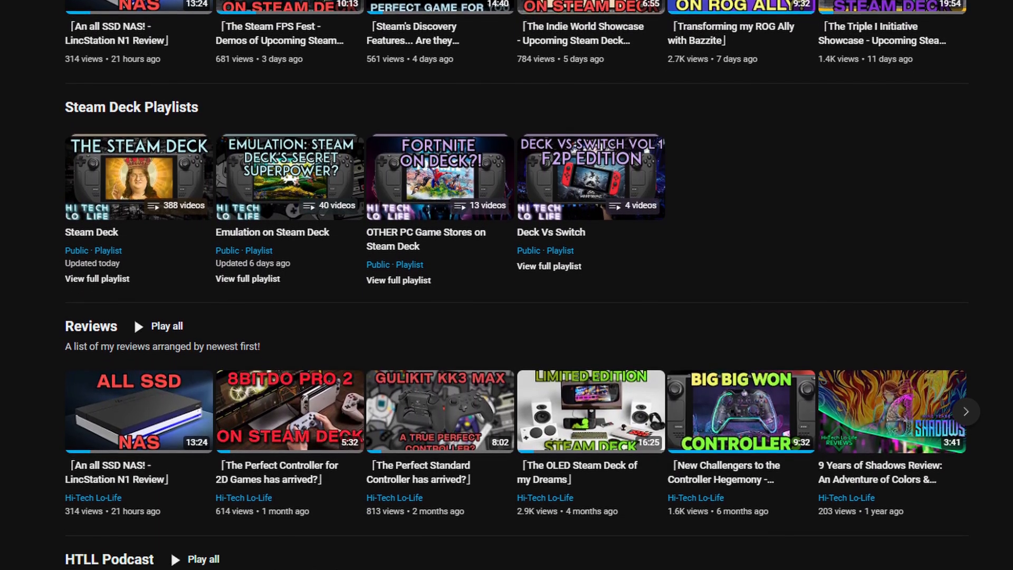
{"action": "scroll", "scroll_direction": "down", "scroll_amount": 3}
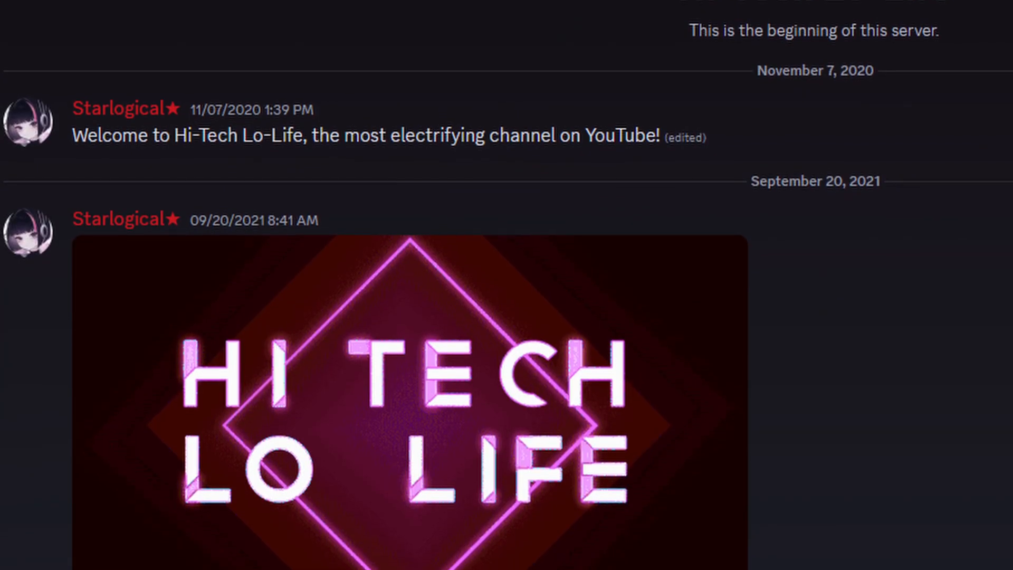
{"action": "scroll", "scroll_direction": "down", "scroll_amount": 3}
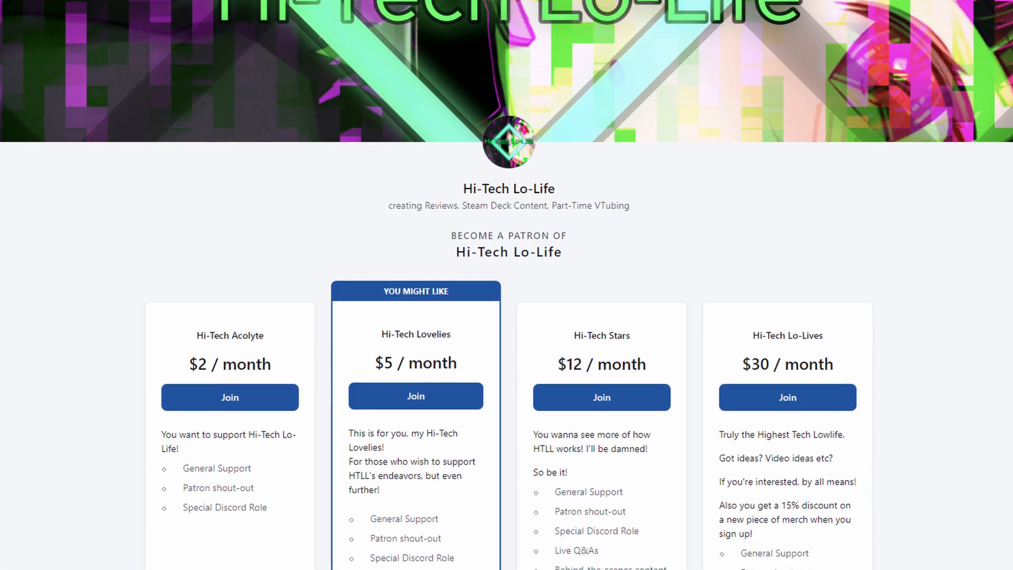
{"action": "scroll", "scroll_direction": "down", "scroll_amount": 3}
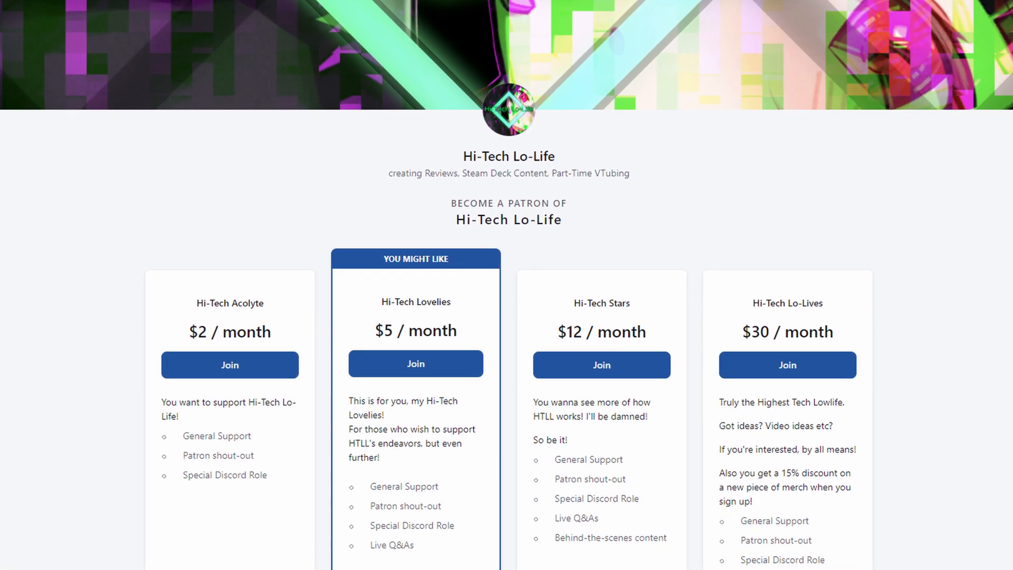